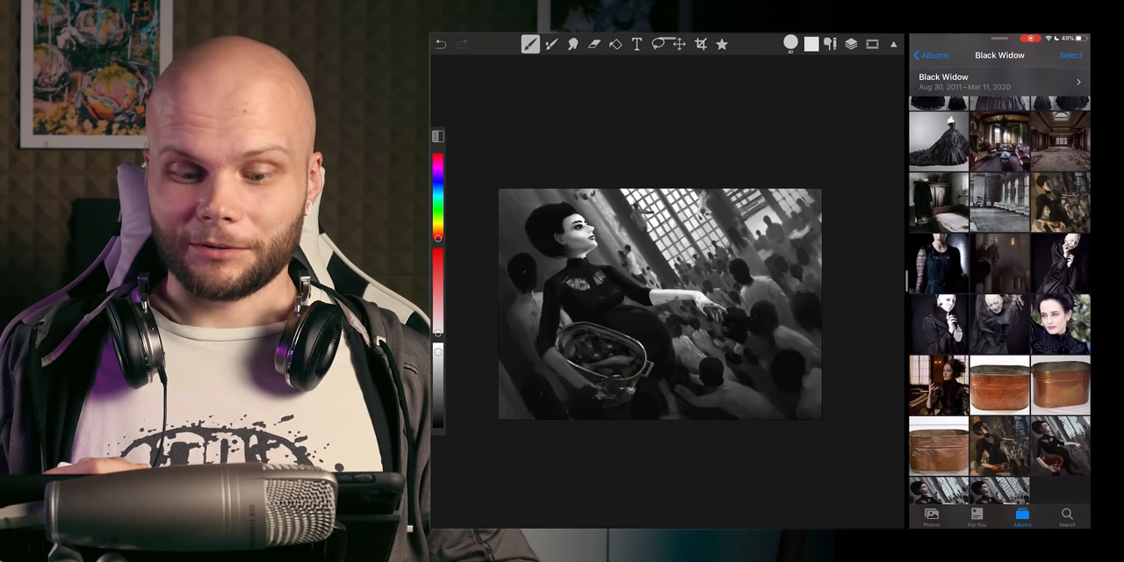
# Step: Open the colour version of the woman-with-basket painting beside the grayscale canvas
pyautogui.click(850, 44)
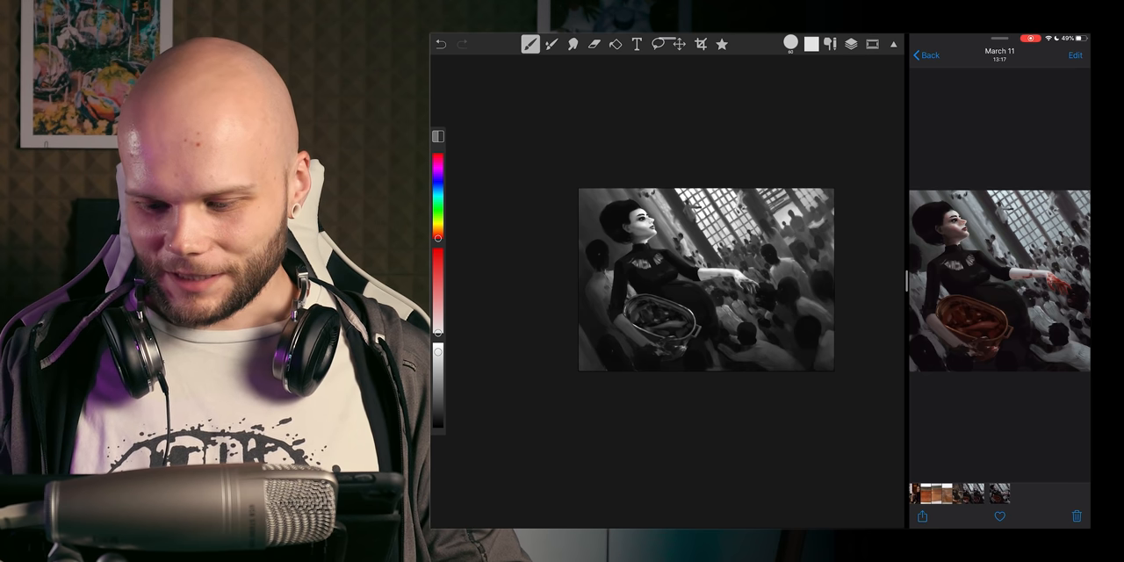
# Step: Switch to the Lasso tool to select the dark figure at the lower right
pyautogui.click(920, 54)
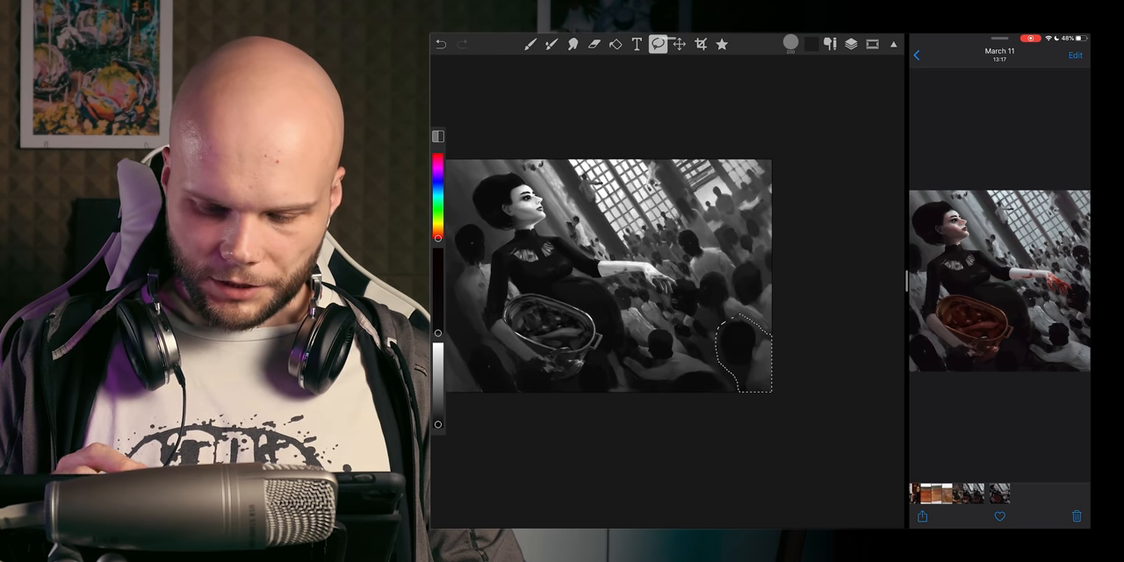
# Step: Scale the selected lower-right crowd figure up to about 142% with Transform
pyautogui.click(676, 43)
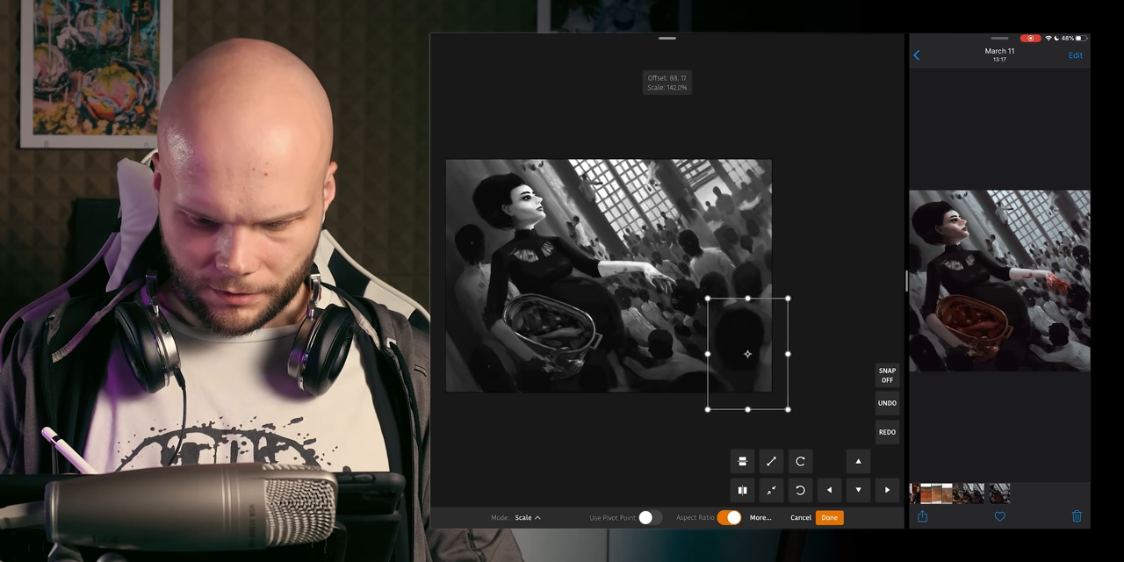
pyautogui.click(828, 517)
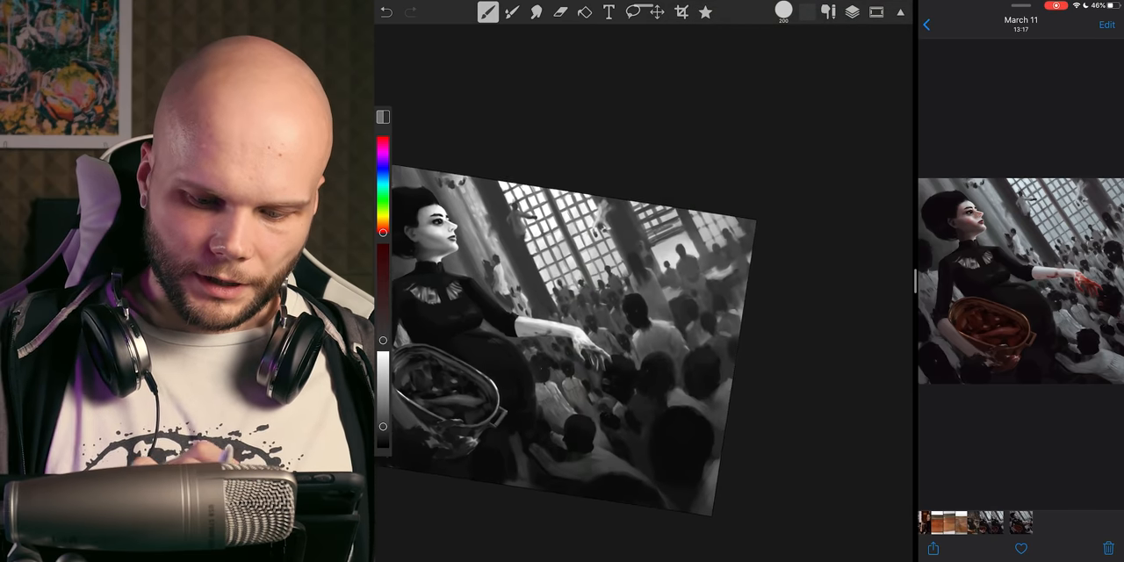
# Step: Show the misty castle scene as reference and undo the curved stroke over the crowd
pyautogui.click(851, 11)
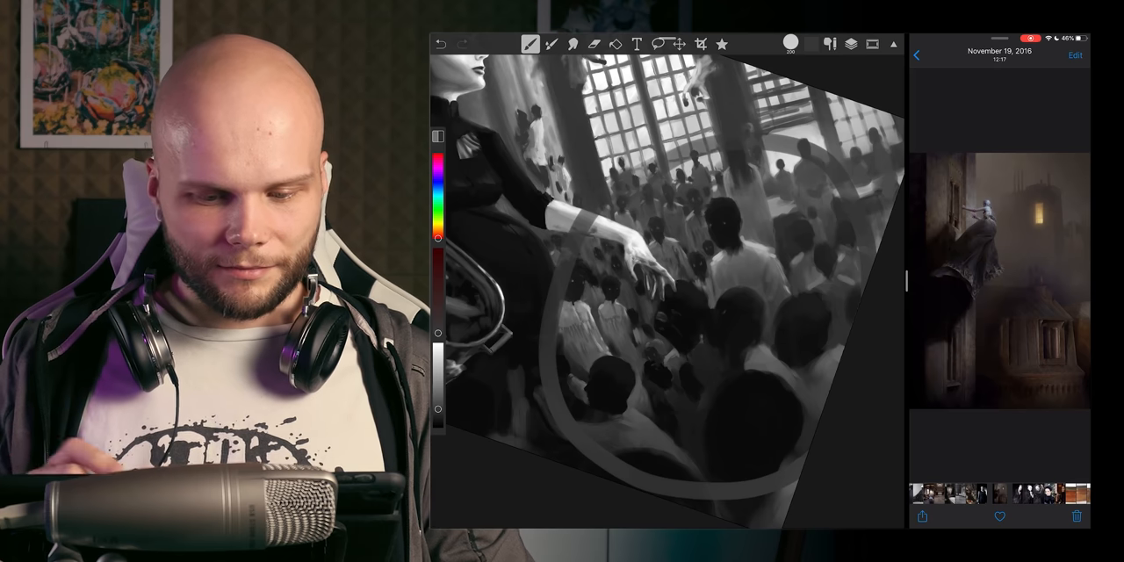
pyautogui.click(440, 44)
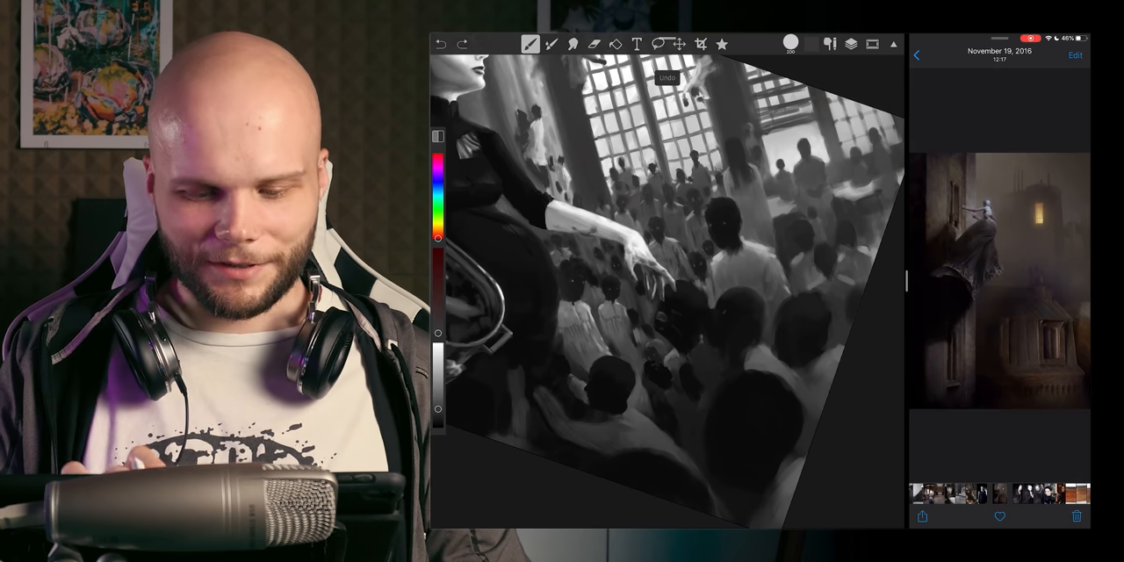